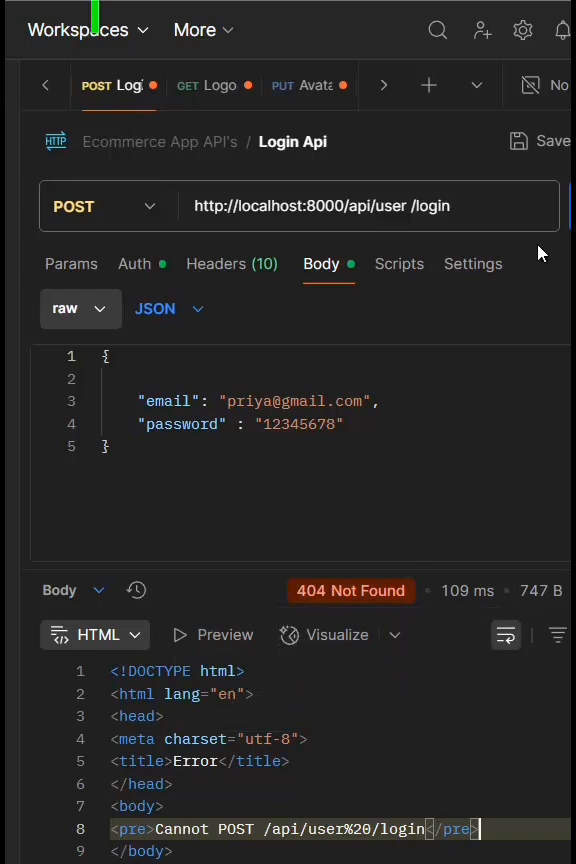
{"action": "left_click", "coordinate": [320, 206]}
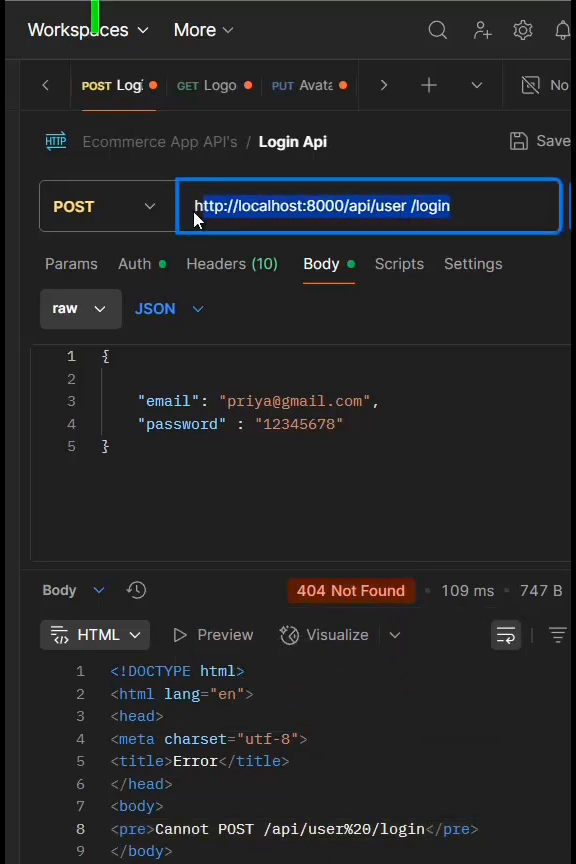
{"action": "mouse_move", "coordinate": [284, 248]}
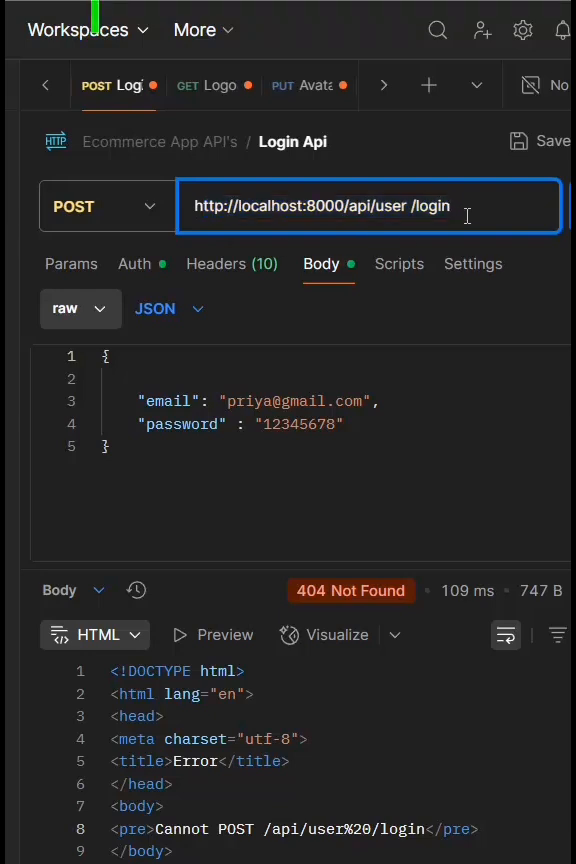
{"action": "mouse_move", "coordinate": [456, 270]}
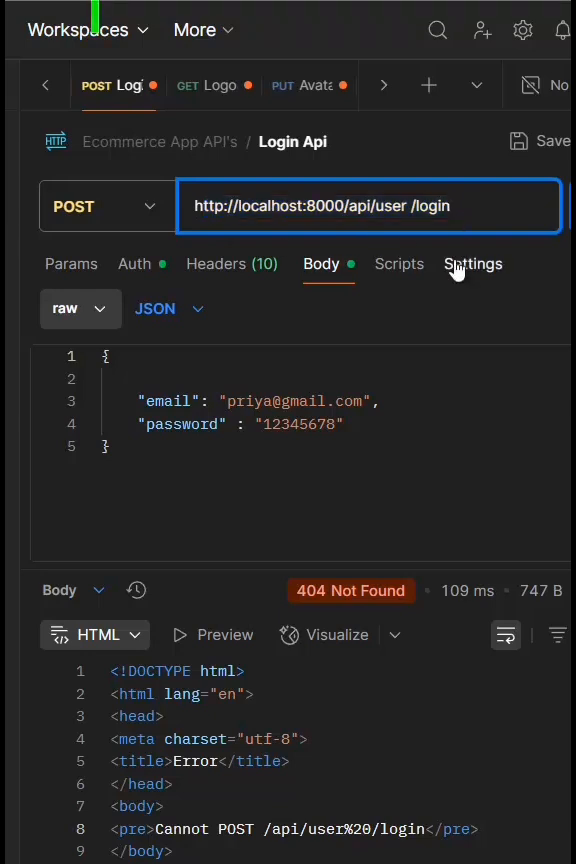